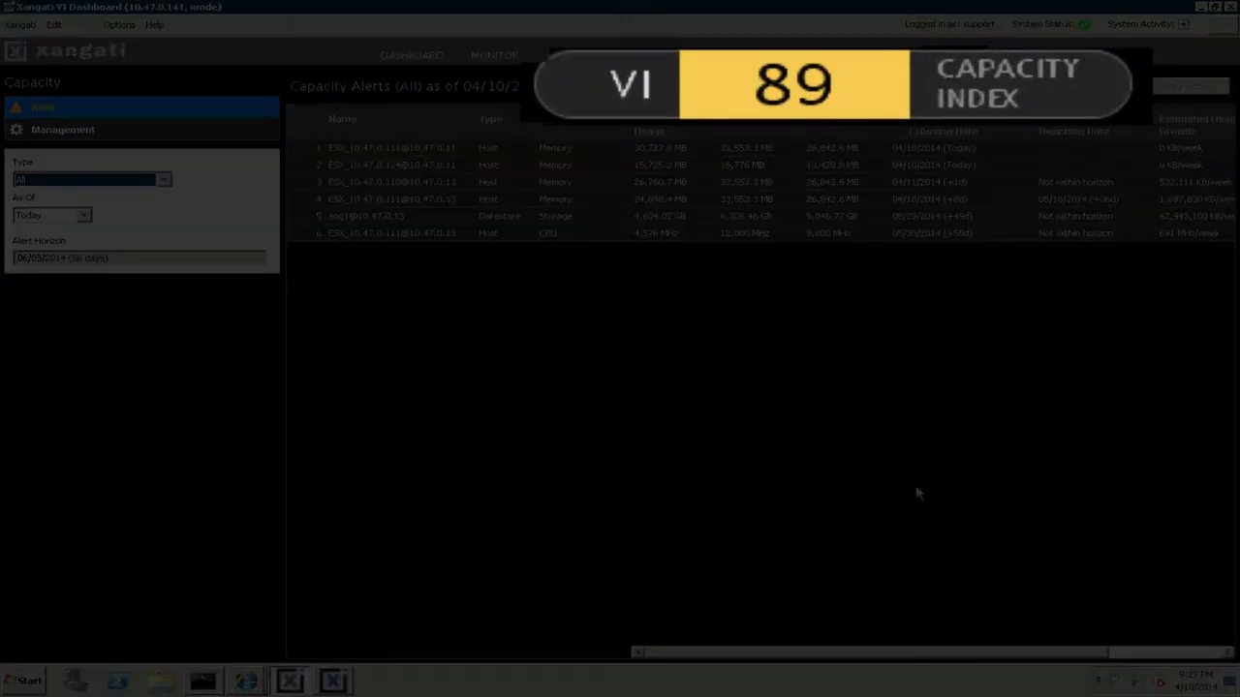
click(315, 57)
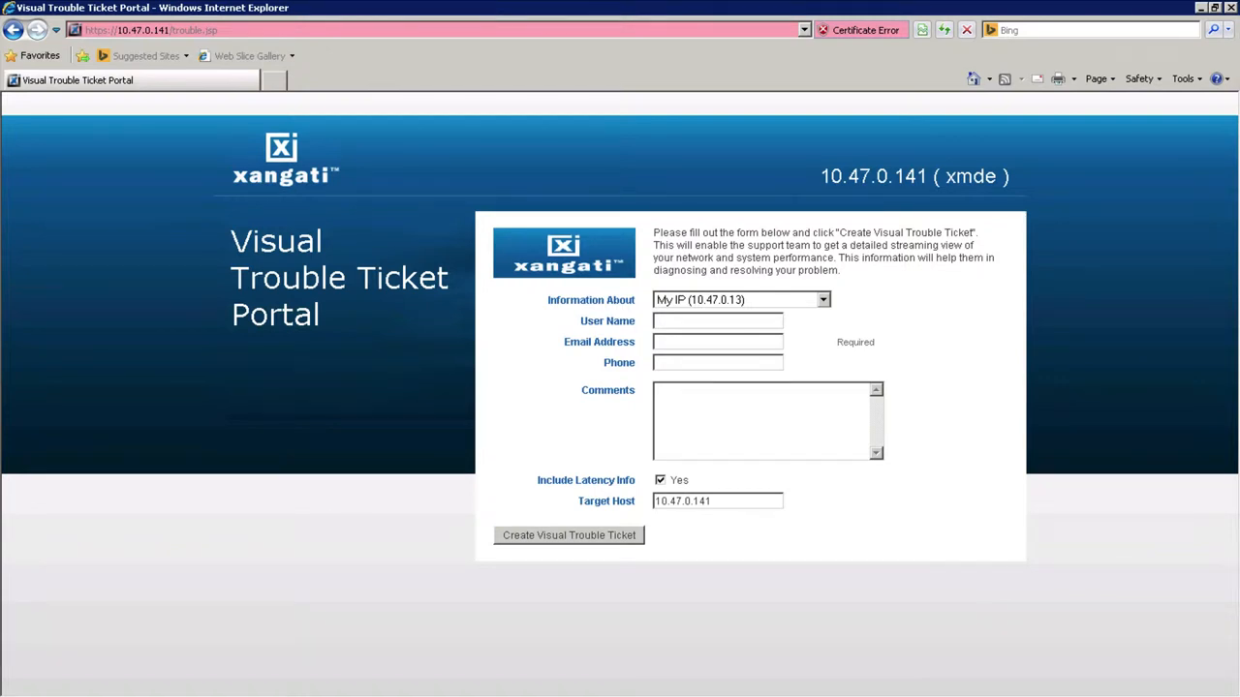
click(568, 535)
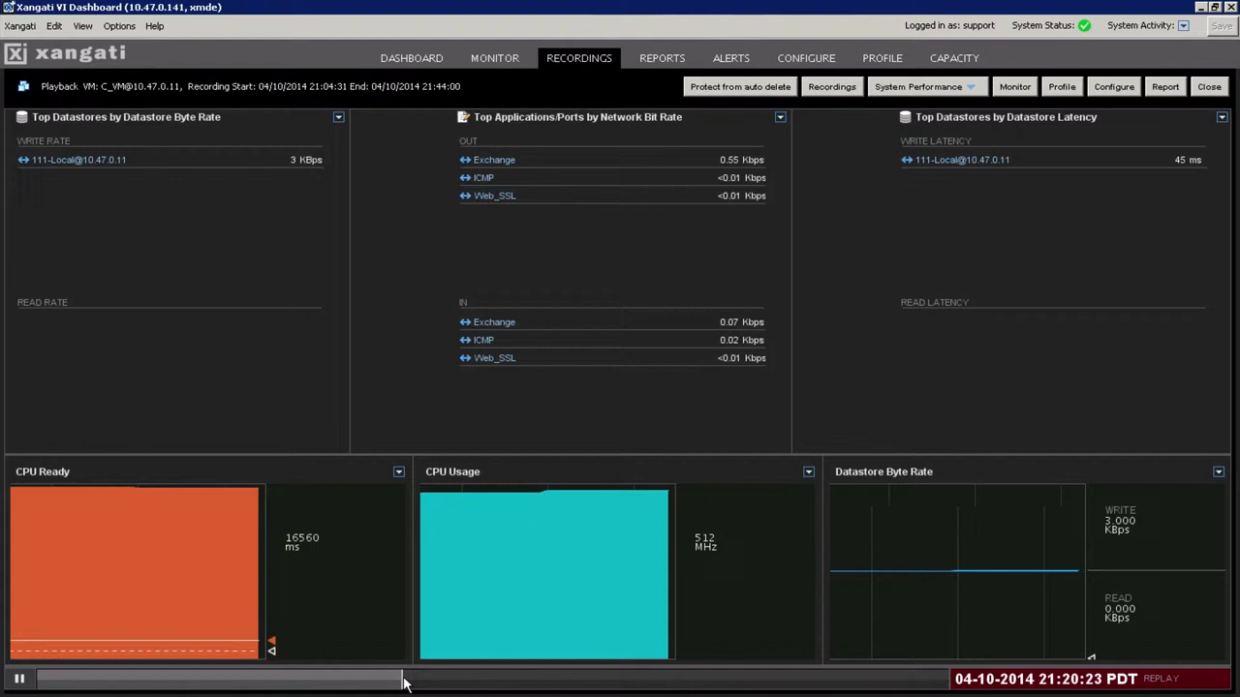
- Scrub the C_VM playback timeline forward to a later point
drag(402, 679, 625, 679)
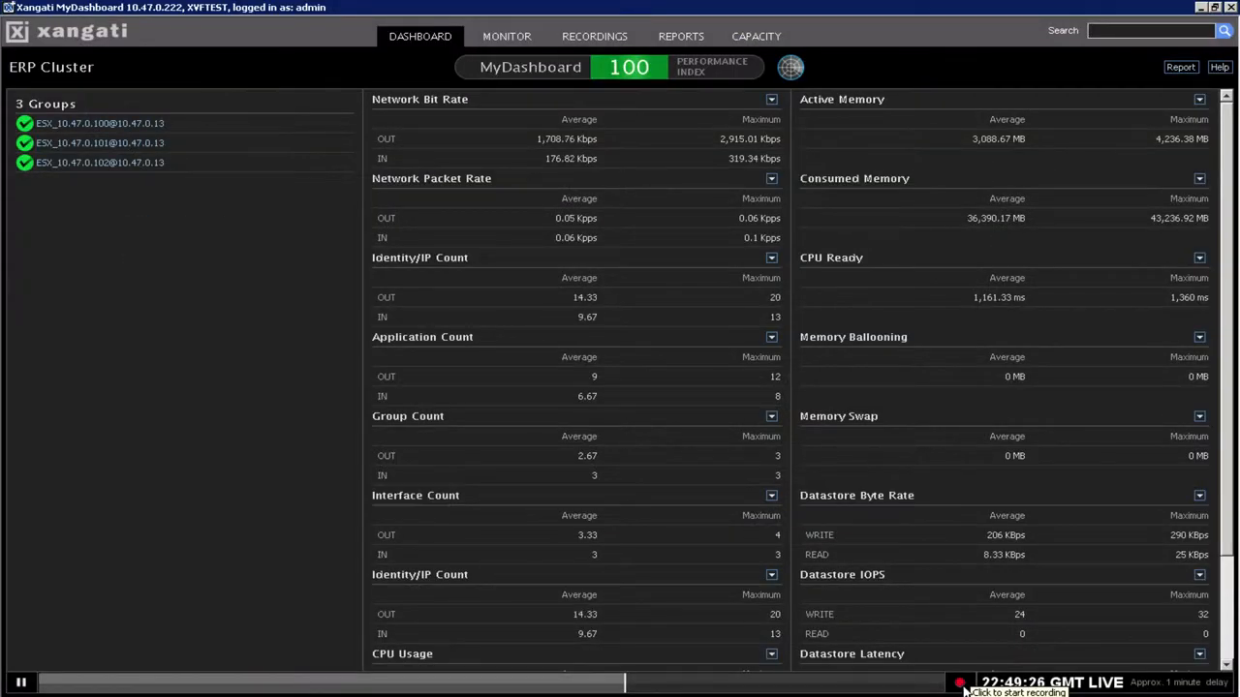
- Switch to the Storm Tracker window's Overview of vCenter 10.47.0.13
click(960, 683)
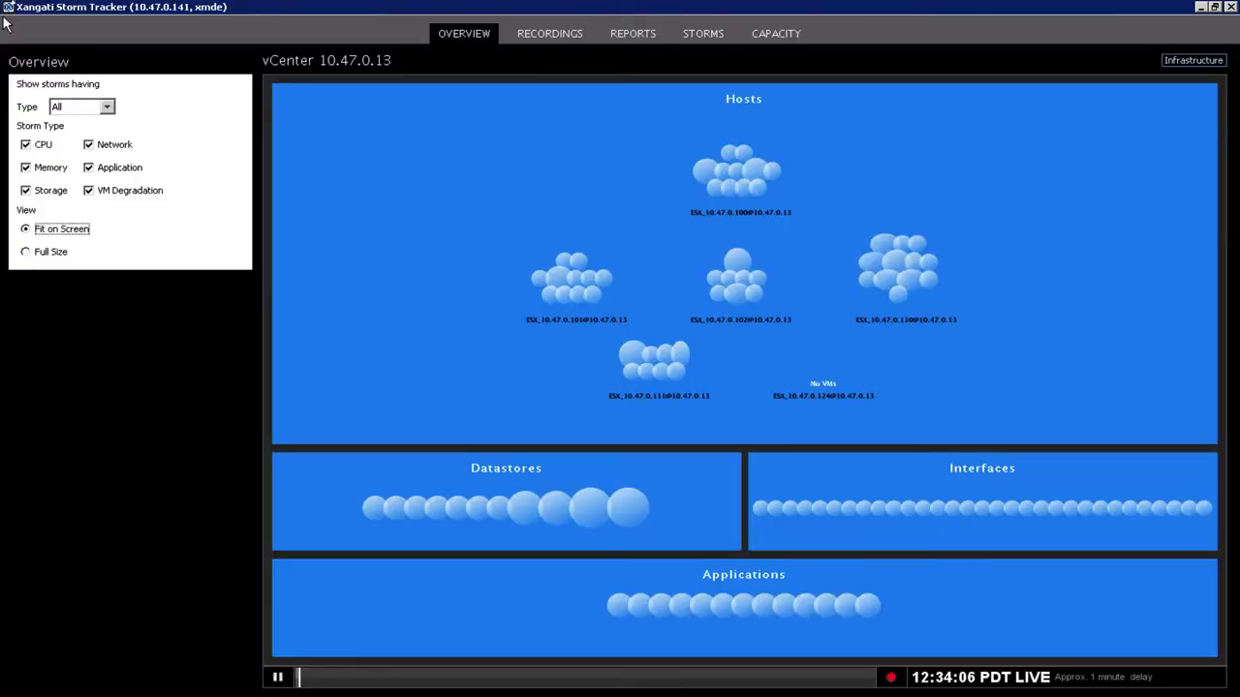
click(703, 33)
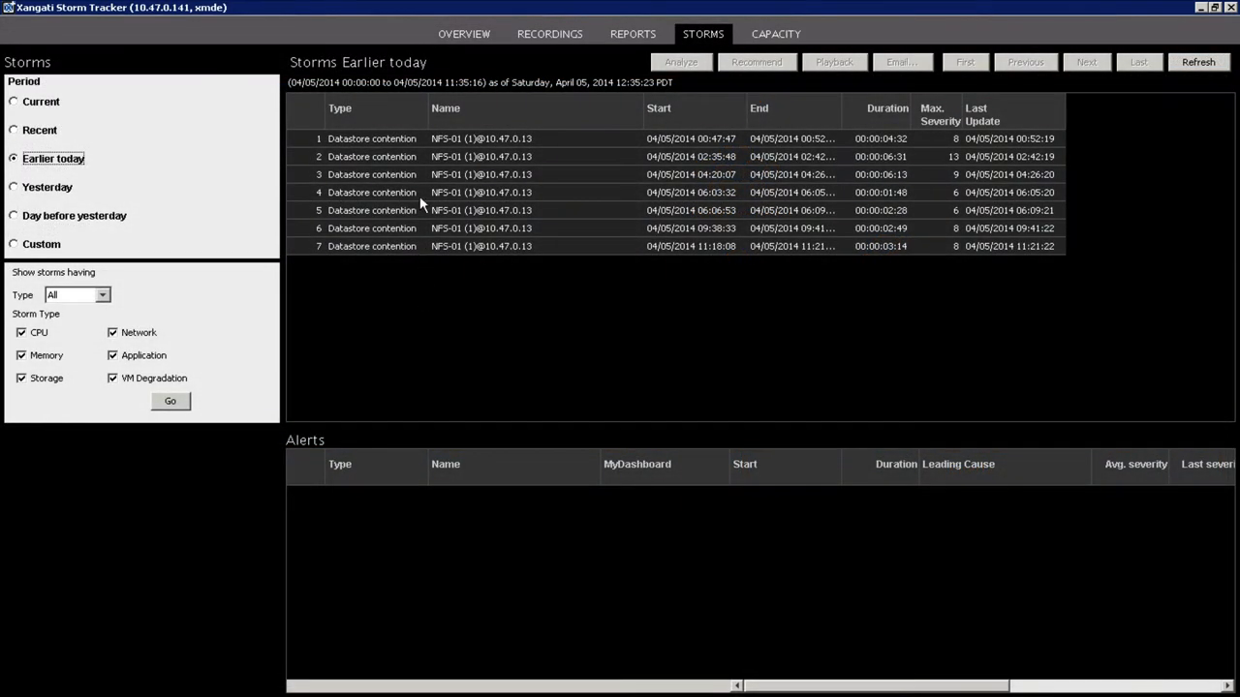
click(481, 156)
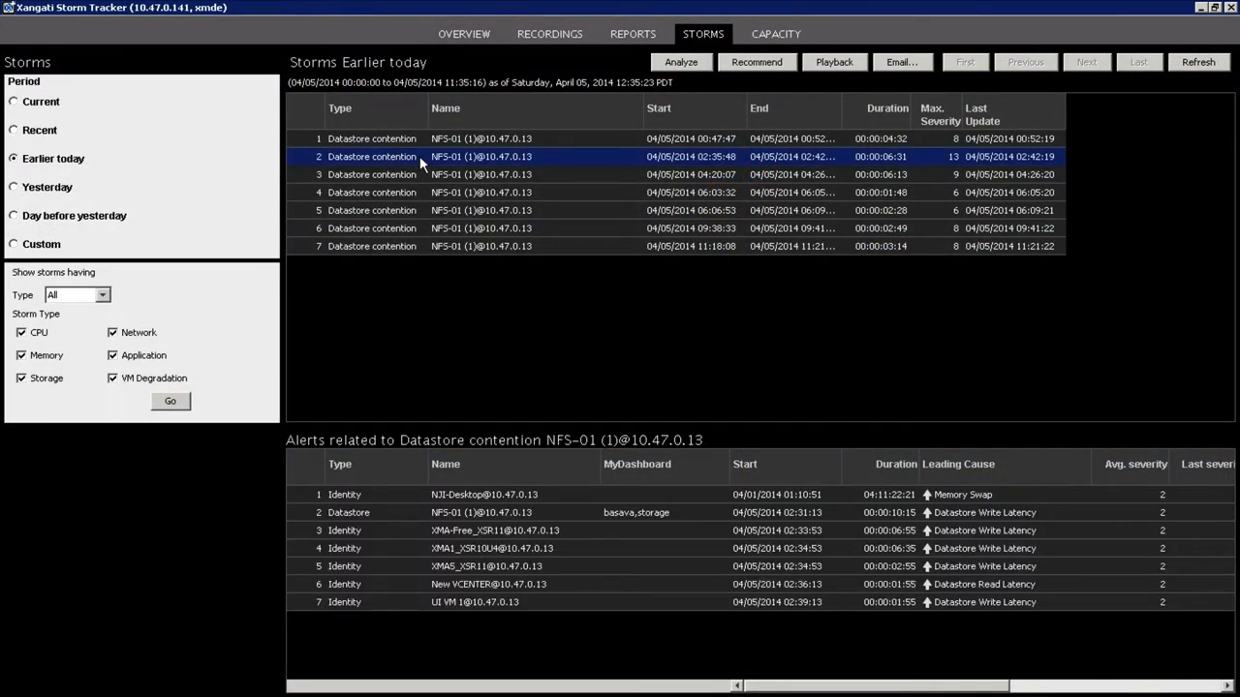
click(681, 62)
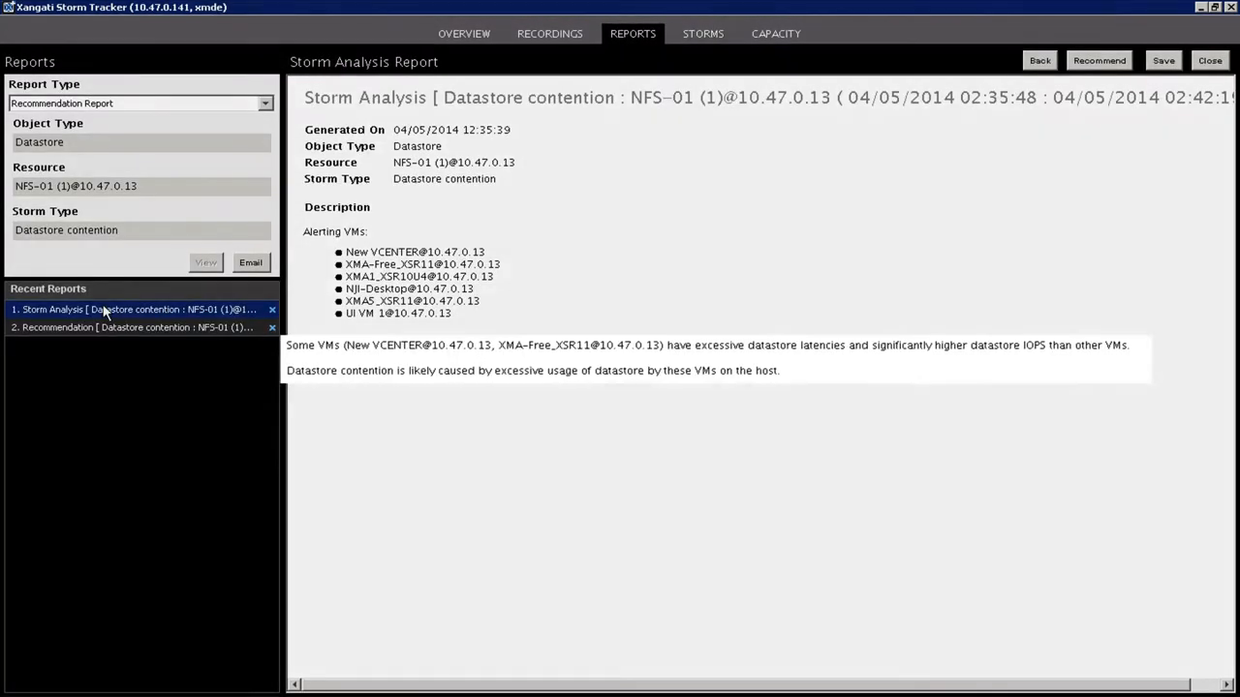